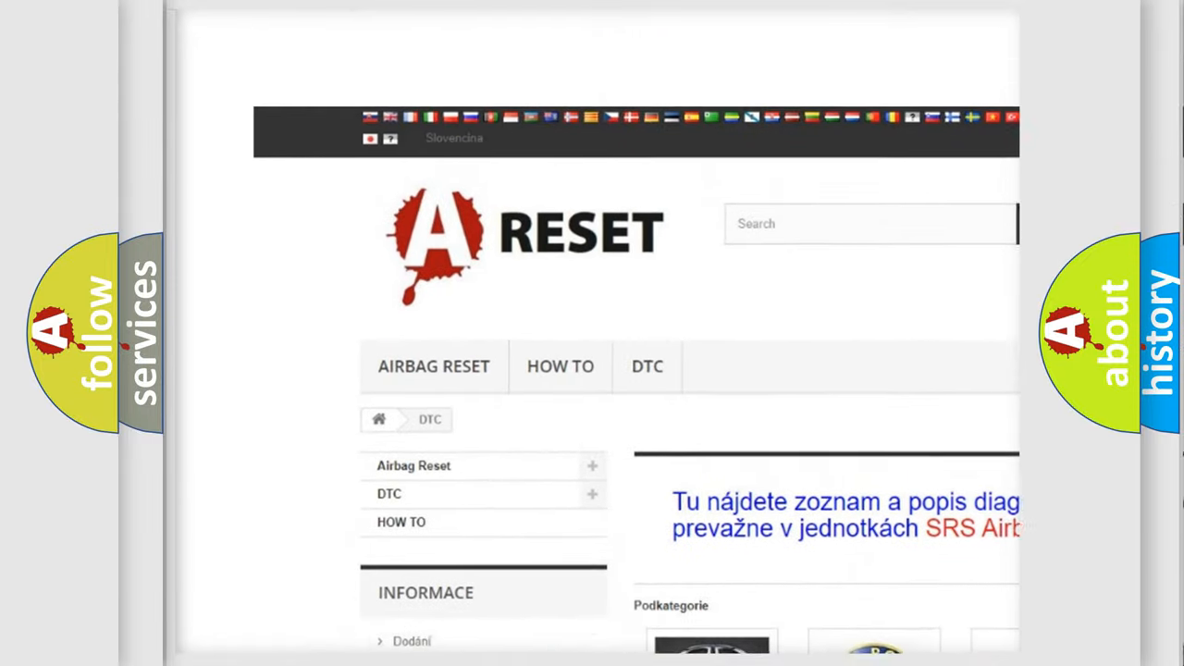
Scroll down the DTC category page to reach the Ford DTC brand tile
scroll("down", 3)
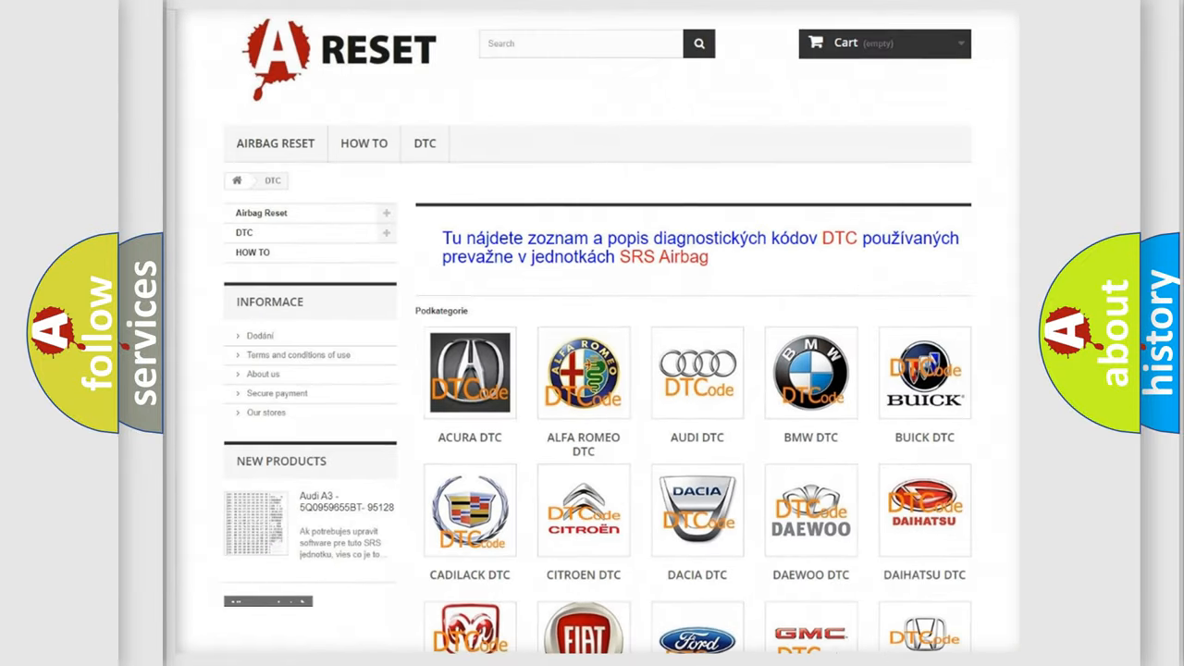
scroll("down", 3)
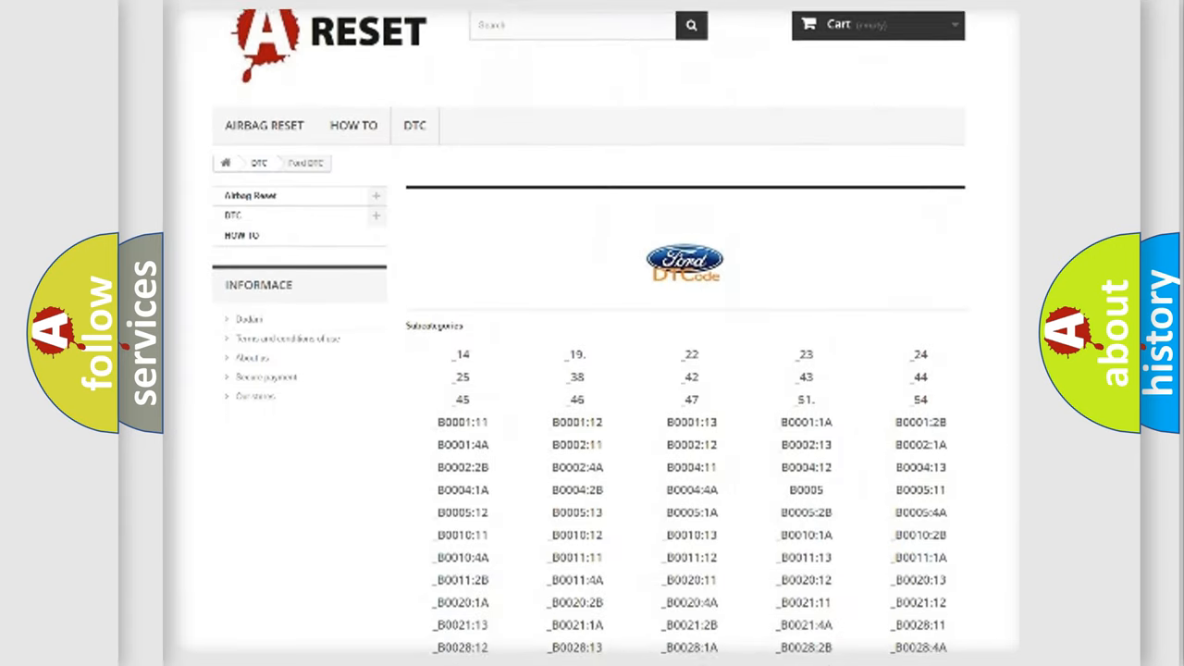
scroll("down", 3)
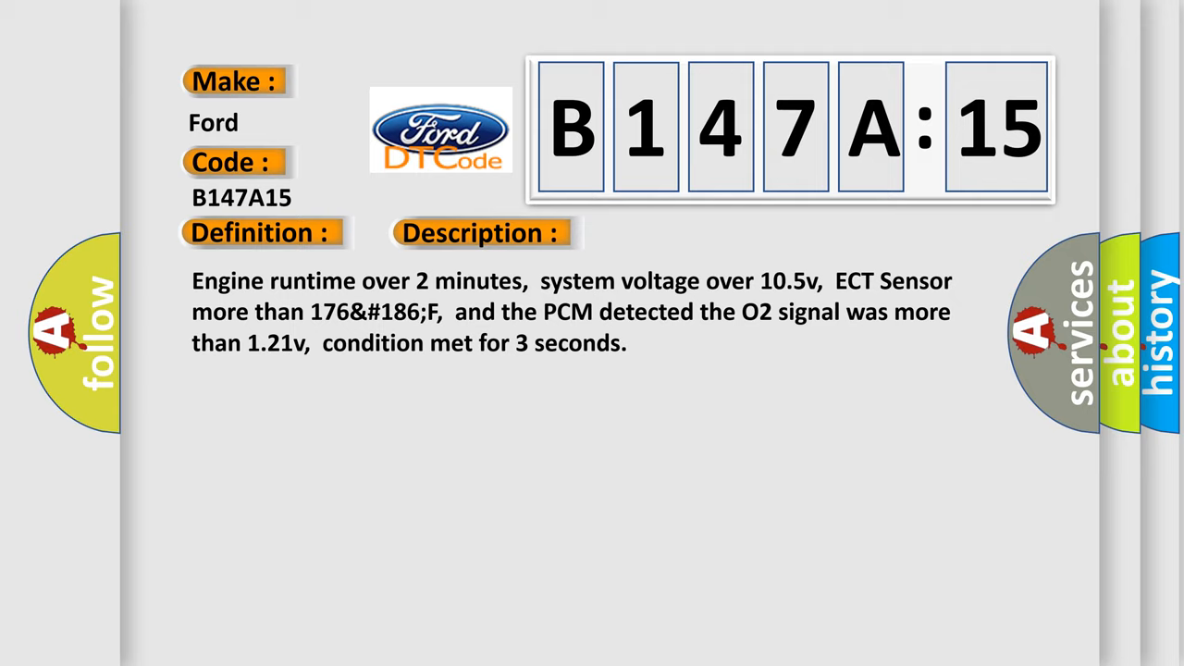
Advance the B147A15 slide to reveal the Cause section (wet/oily connector, open/shorted circuit, failed PCM)
left_click(681, 233)
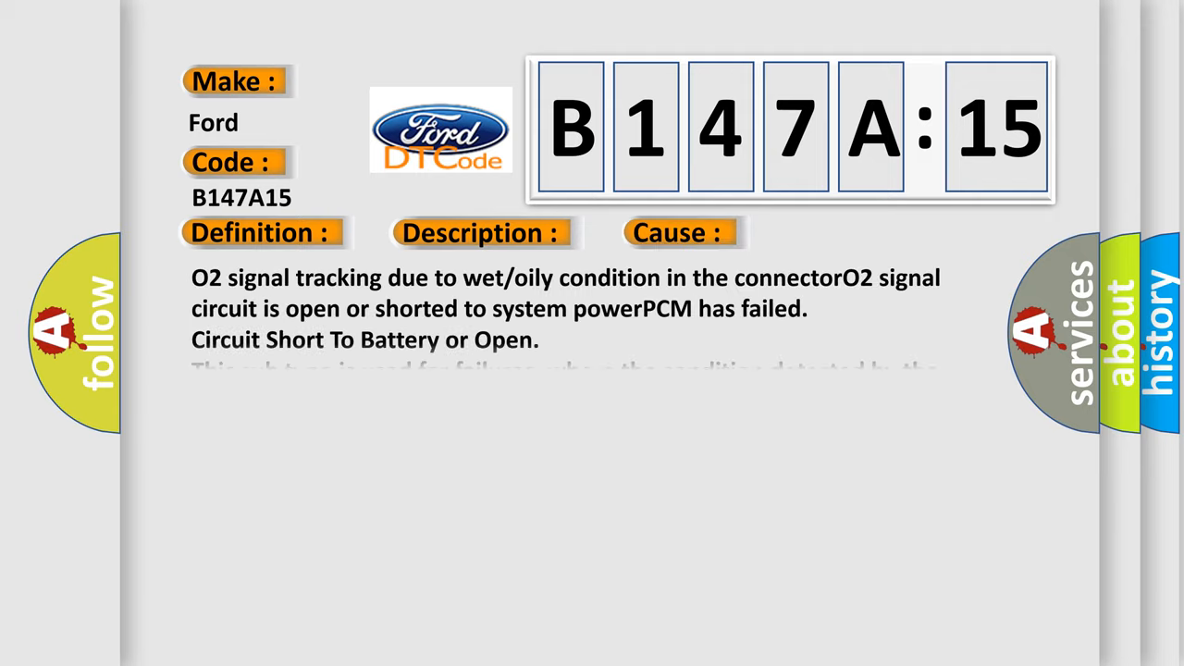